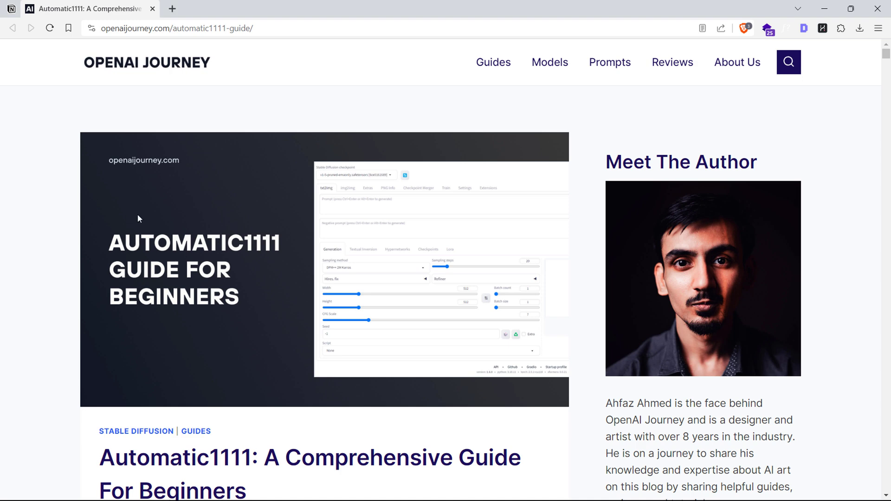
mouse_move(164, 304)
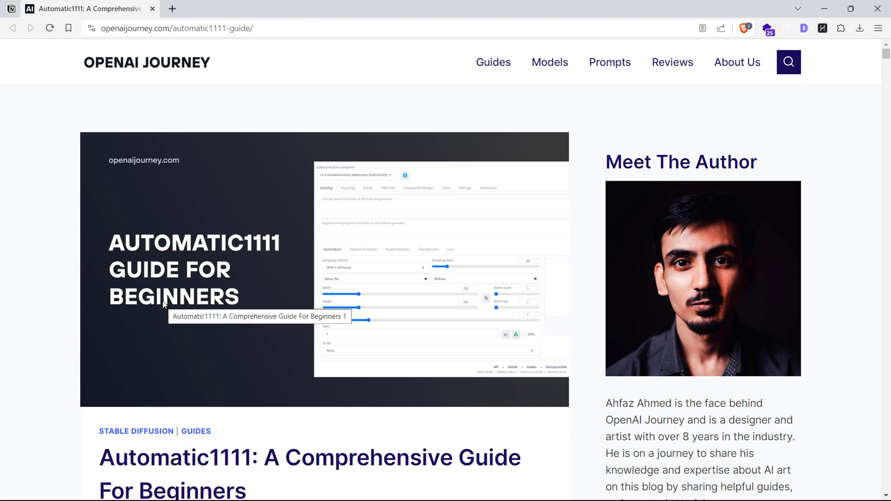
Step: Scroll the OpenAI Journey guide to the install section and highlight the Python and Git requirement
scroll("down", 3)
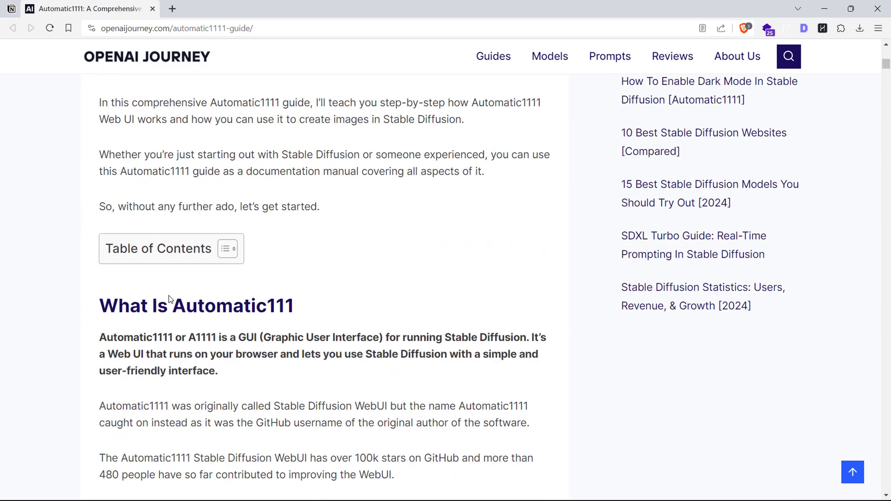
scroll("down", 3)
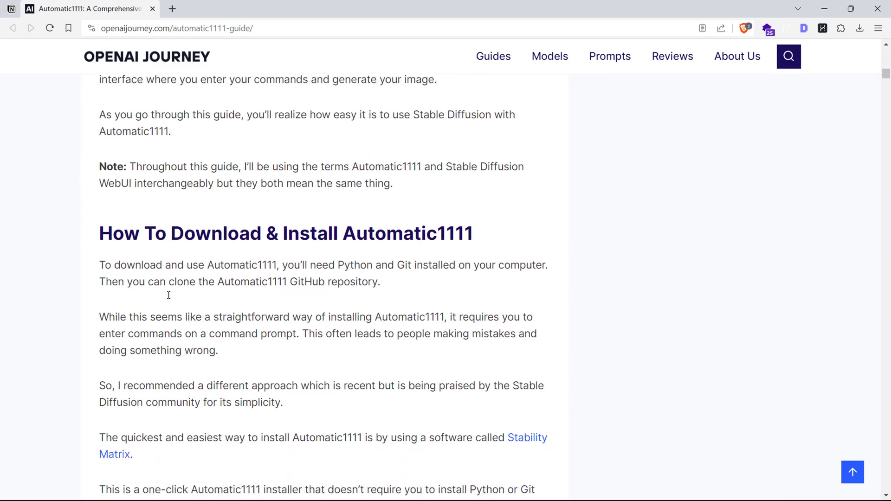
left_click_drag(99, 233, 417, 233)
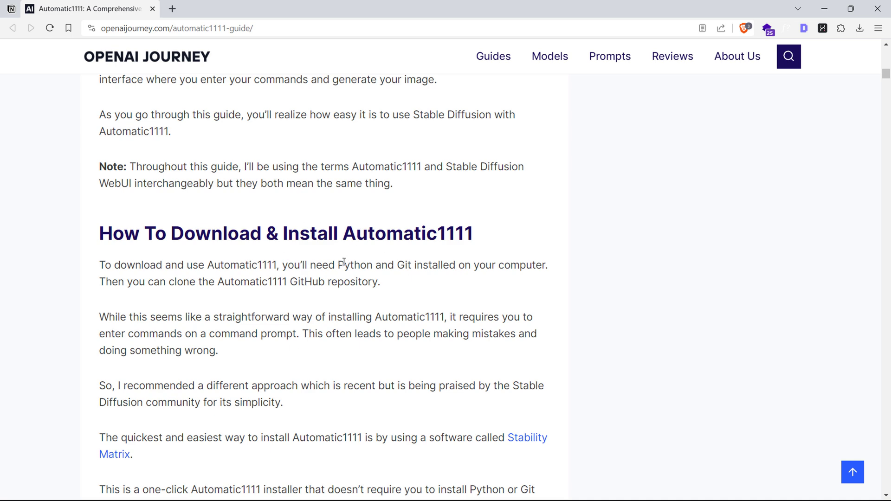
left_click_drag(338, 265, 546, 265)
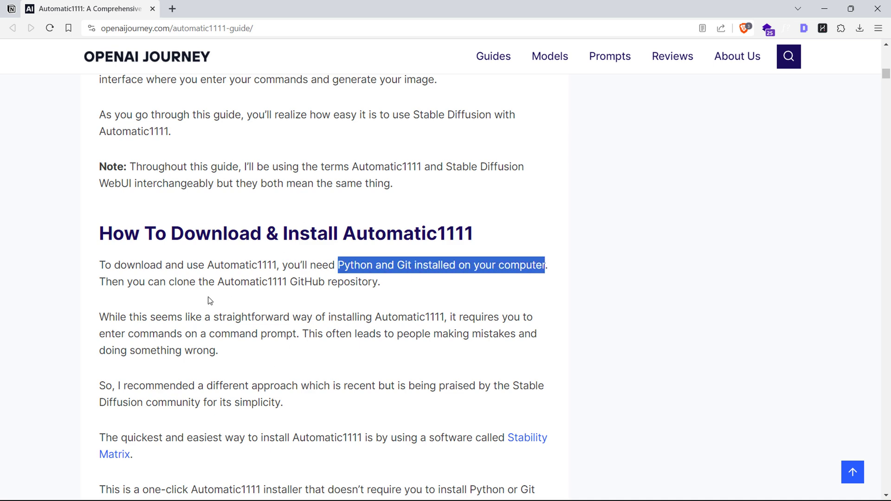
left_click(341, 305)
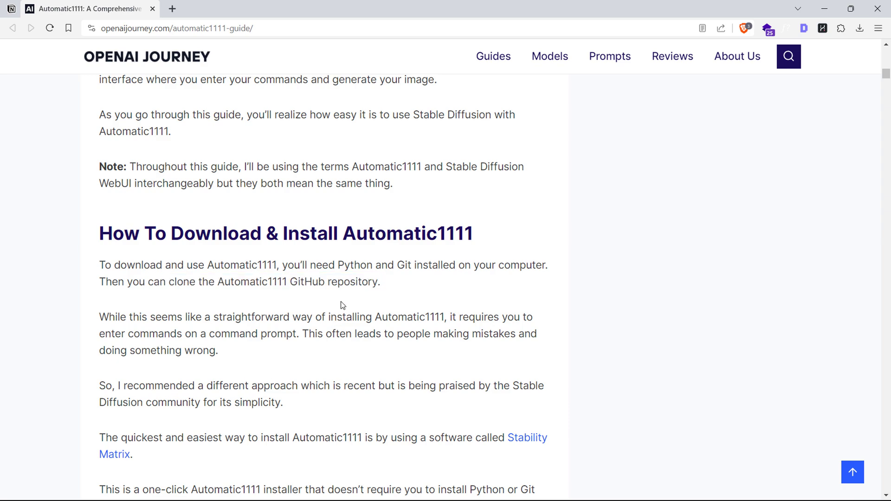
mouse_move(187, 296)
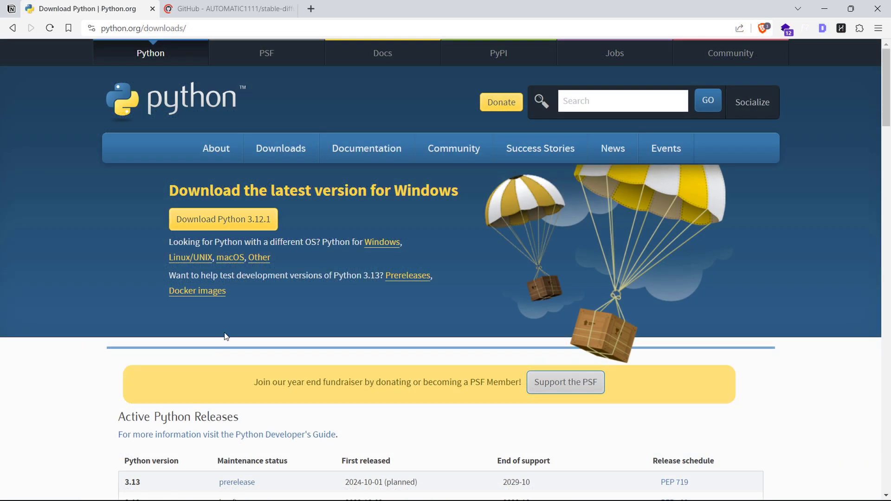
Step: Review python.org downloads and the Automatic1111 repo's clone options, then search Google for 'stability matrix'
scroll("down", 3)
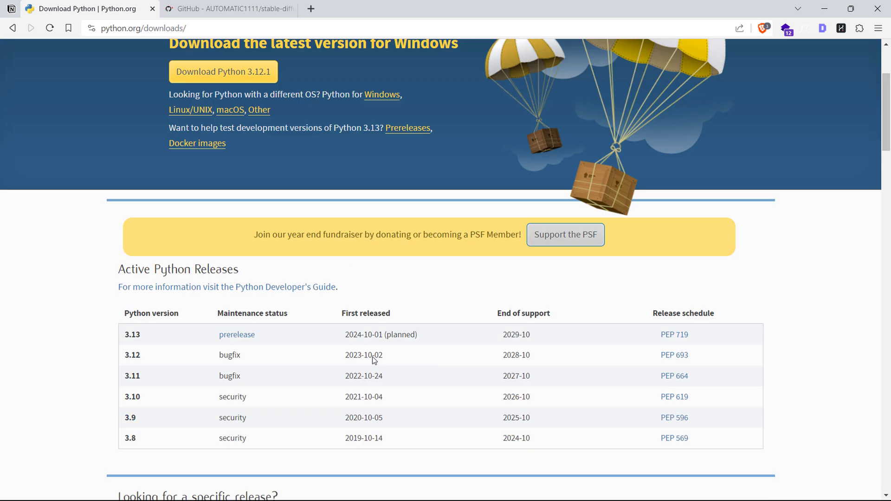
scroll("up", 3)
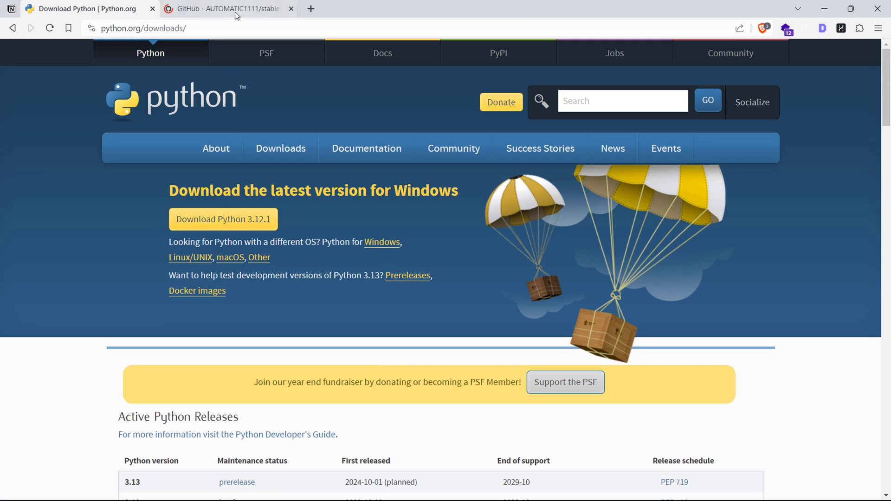
left_click(226, 8)
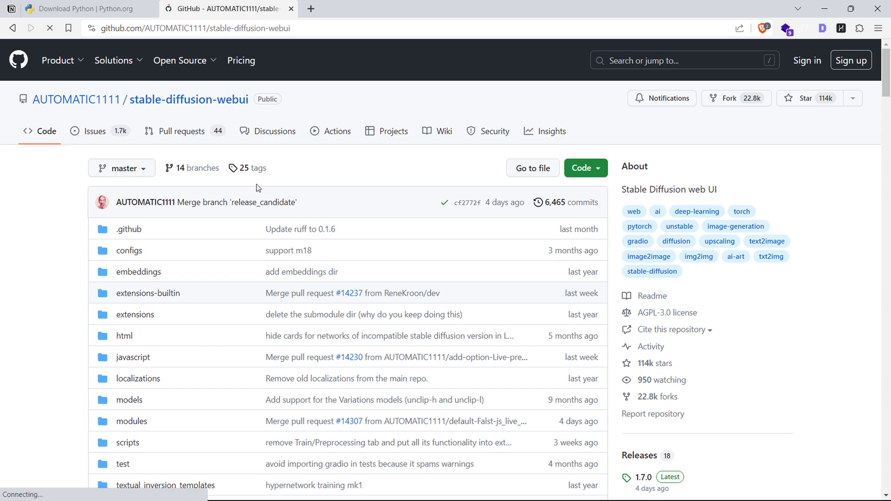
scroll("down", 3)
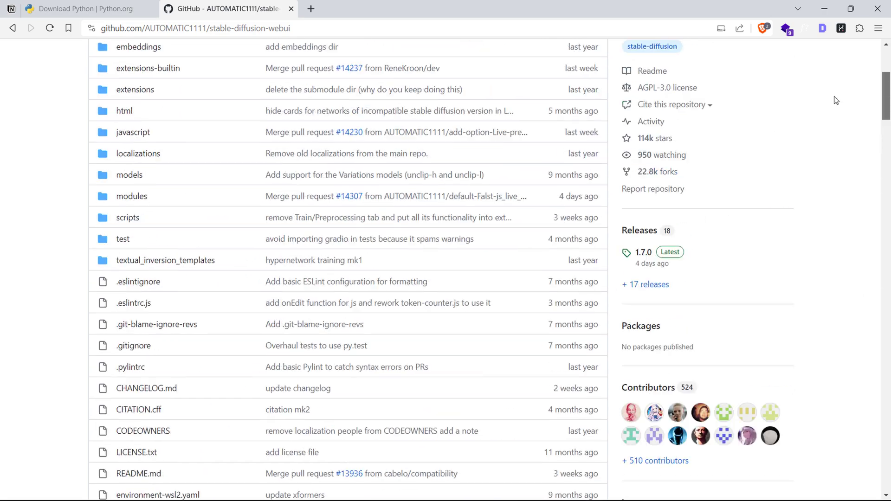
left_click(581, 168)
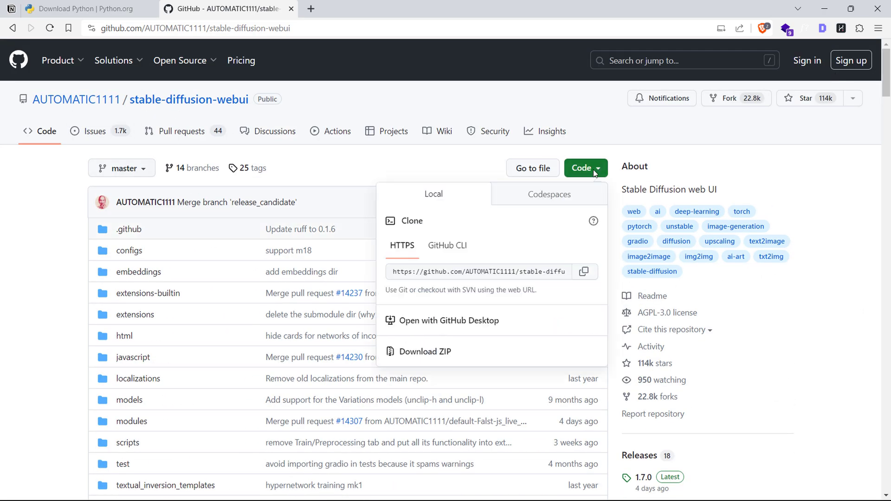
left_click(357, 164)
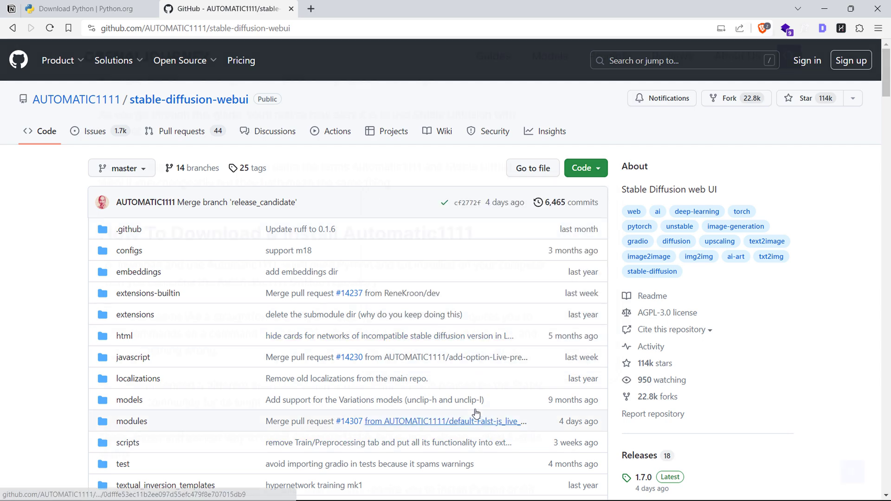
left_click(310, 8)
type("s")
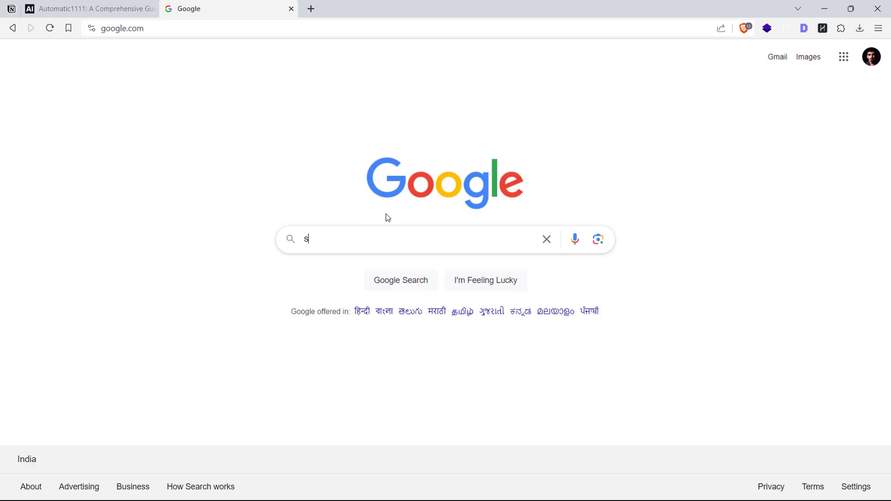
type("tability matrix")
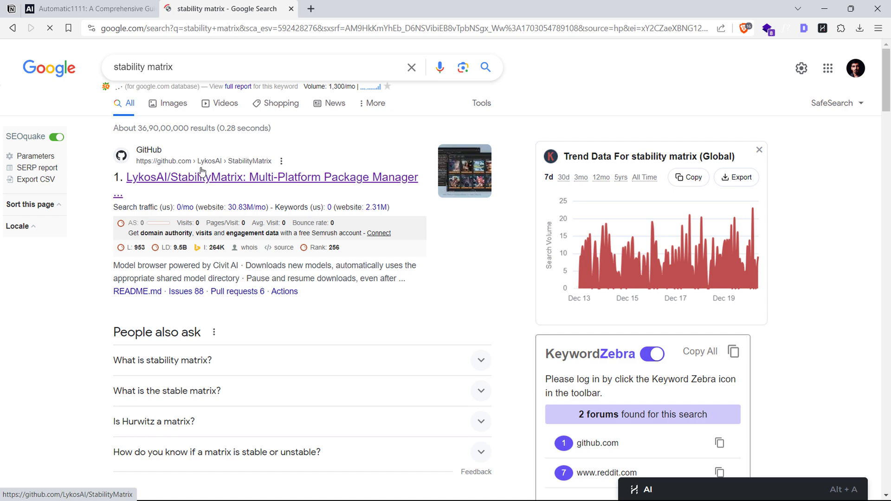
Step: Open the LykosAI/StabilityMatrix GitHub repository and read through its README
left_click(263, 177)
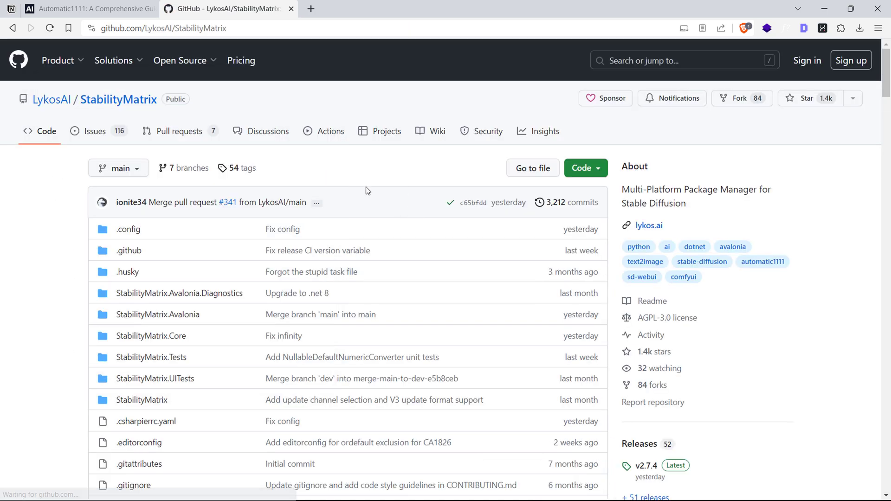
scroll("down", 3)
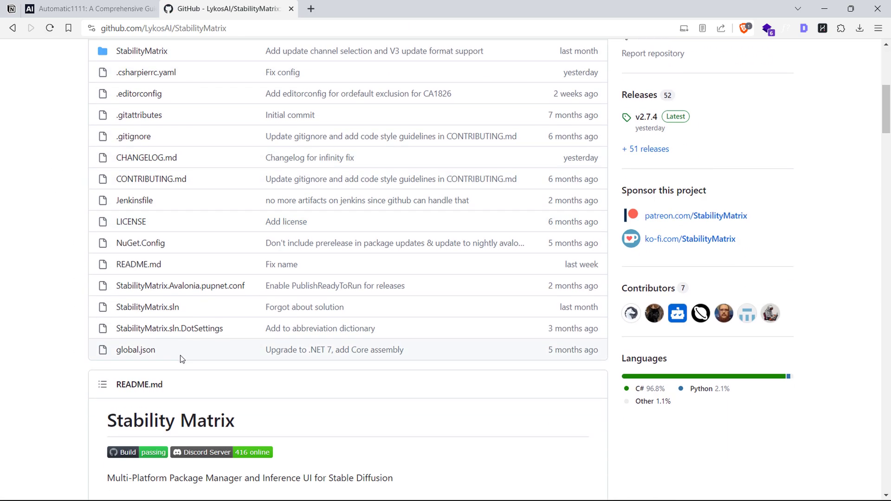
scroll("down", 3)
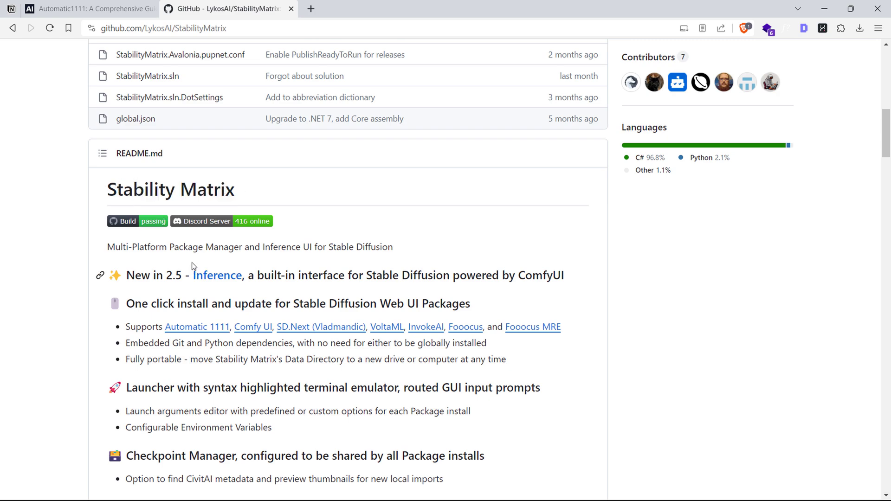
scroll("down", 3)
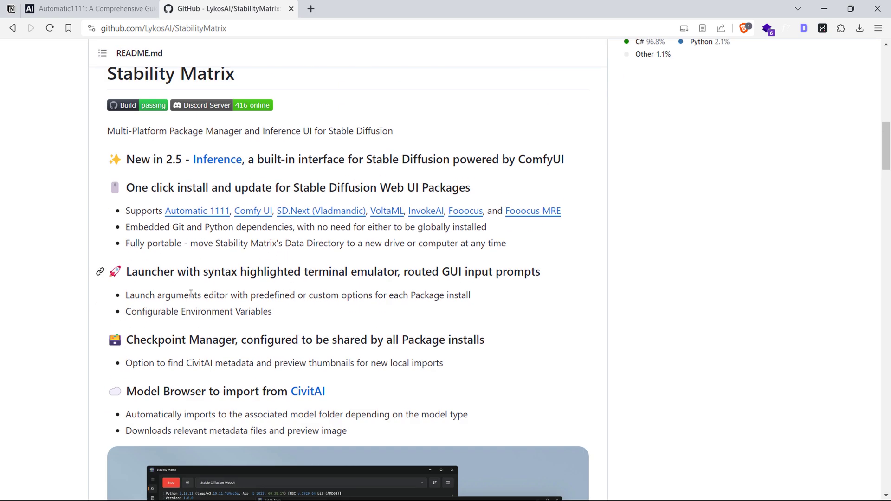
scroll("down", 3)
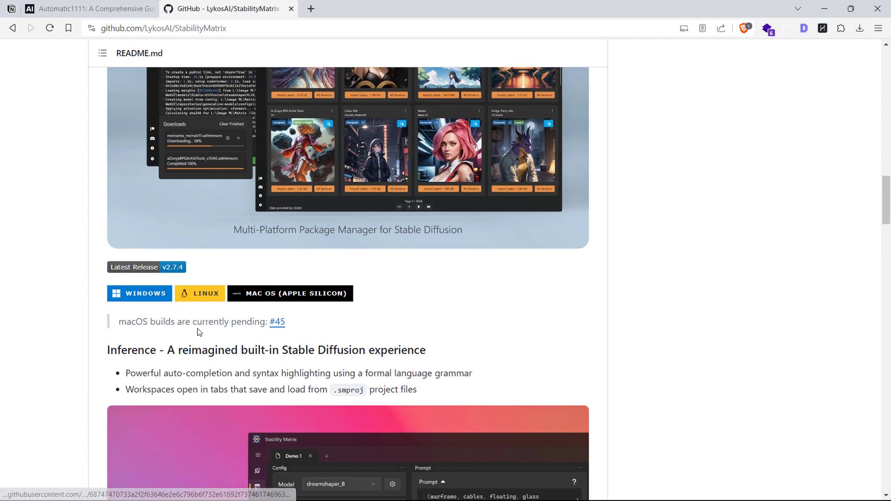
Step: Download and run the Windows release, agreeing to the licence agreement
left_click(139, 293)
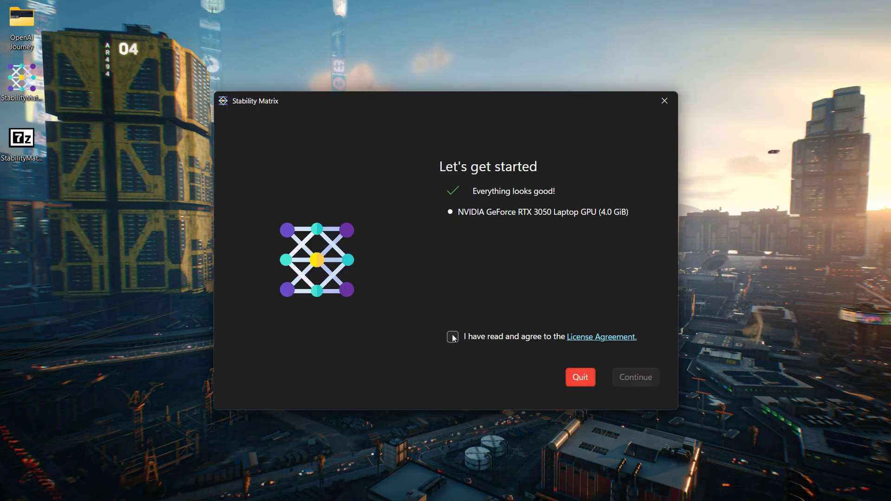
left_click(452, 336)
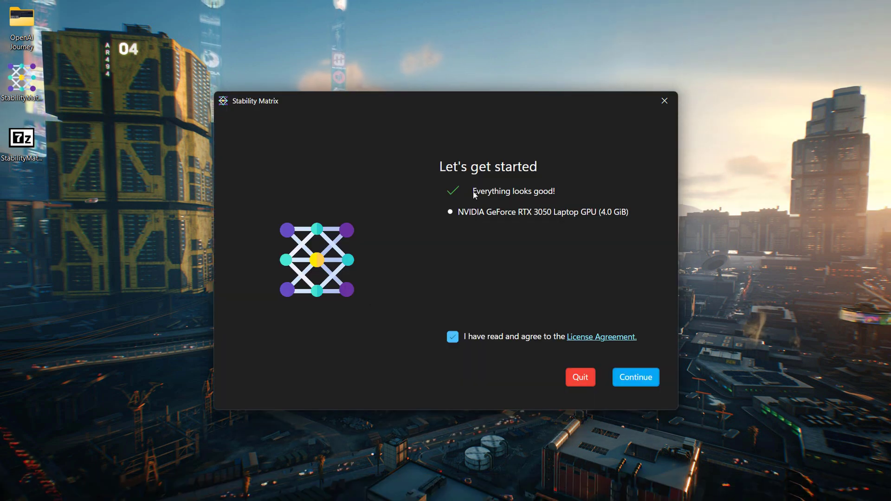
left_click(635, 377)
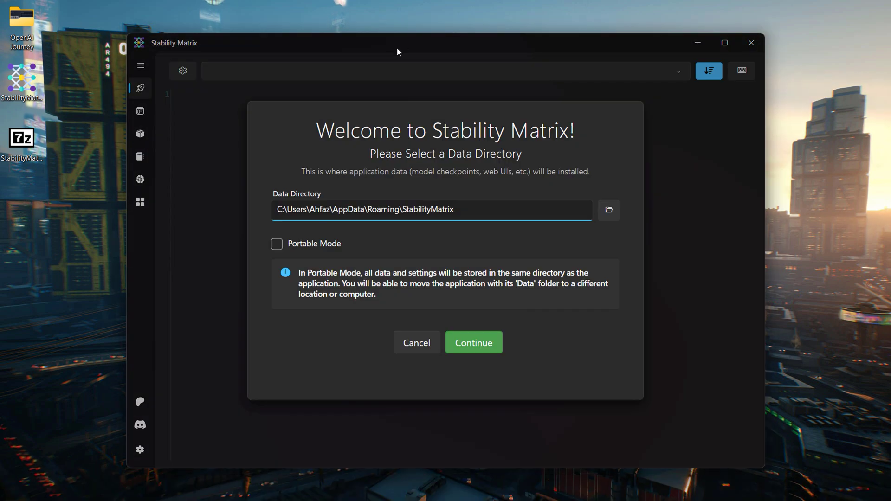
mouse_move(453, 222)
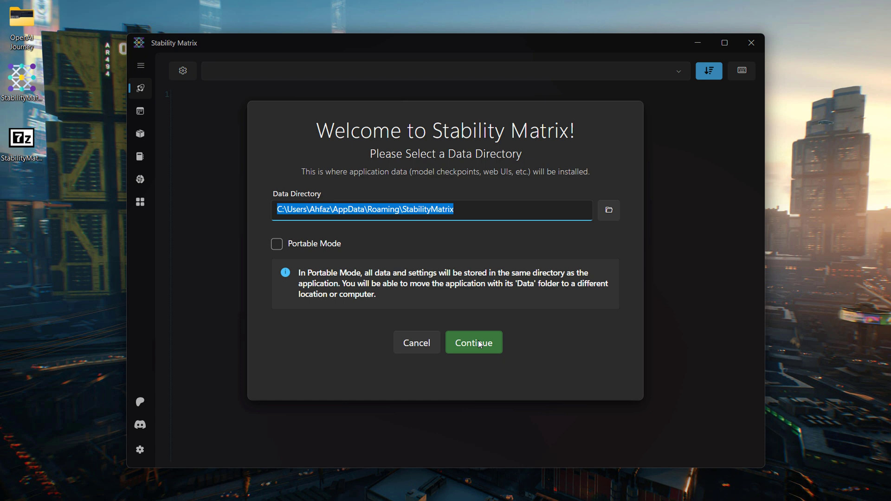
Step: Keep the default Data Directory path with Portable Mode unchecked and continue
left_click(474, 341)
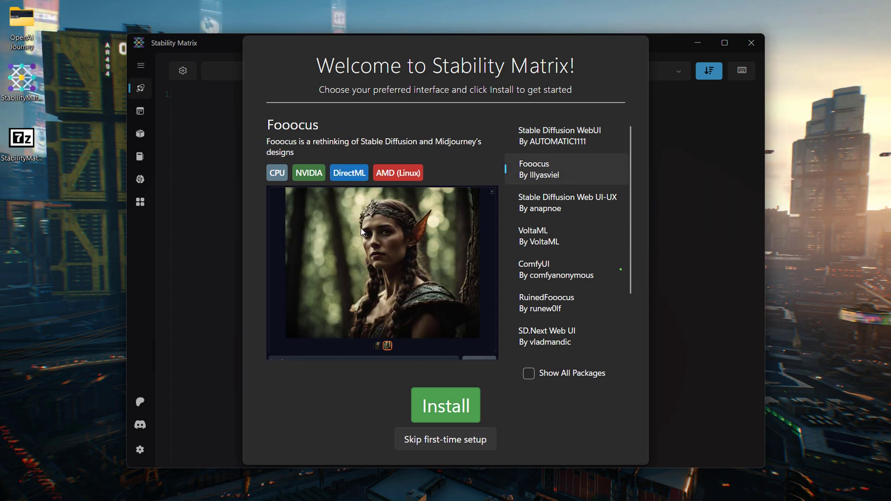
Step: Select and install Stable Diffusion WebUI by AUTOMATIC1111, then start it
left_click(566, 206)
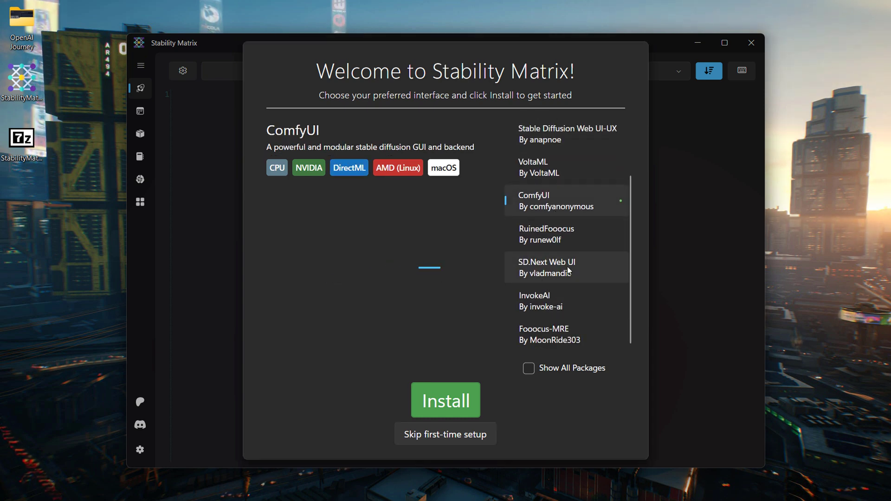
left_click(540, 301)
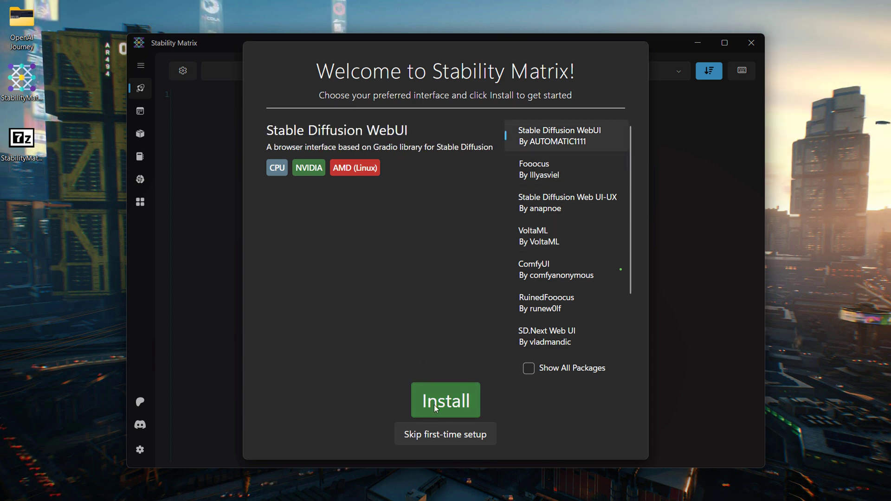
left_click(445, 399)
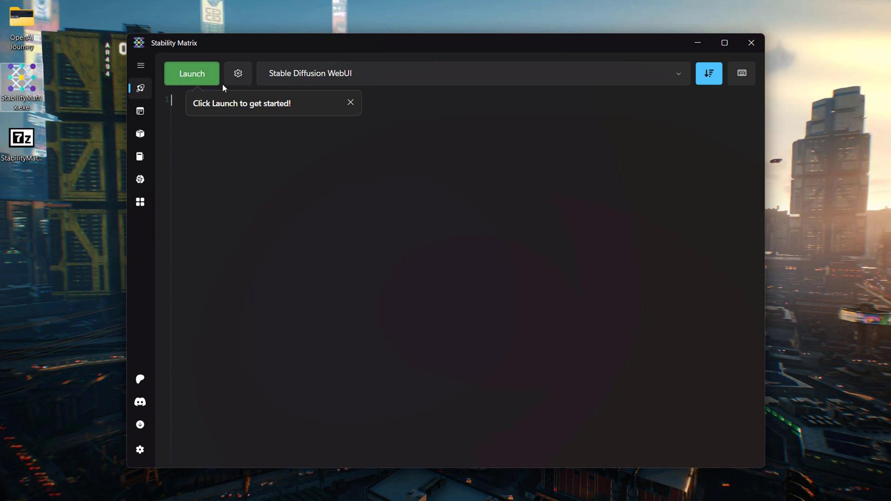
left_click(192, 73)
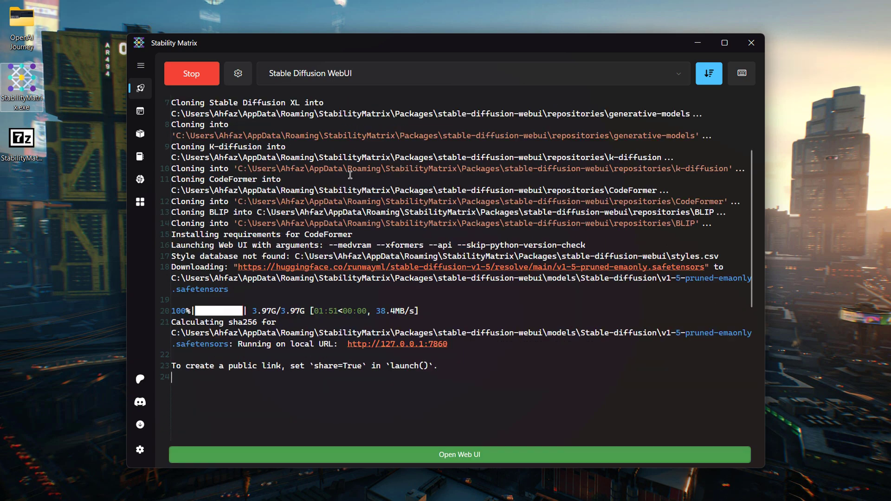
Step: Open the WebUI's txt2img interface at its local URL in the browser
left_click(459, 453)
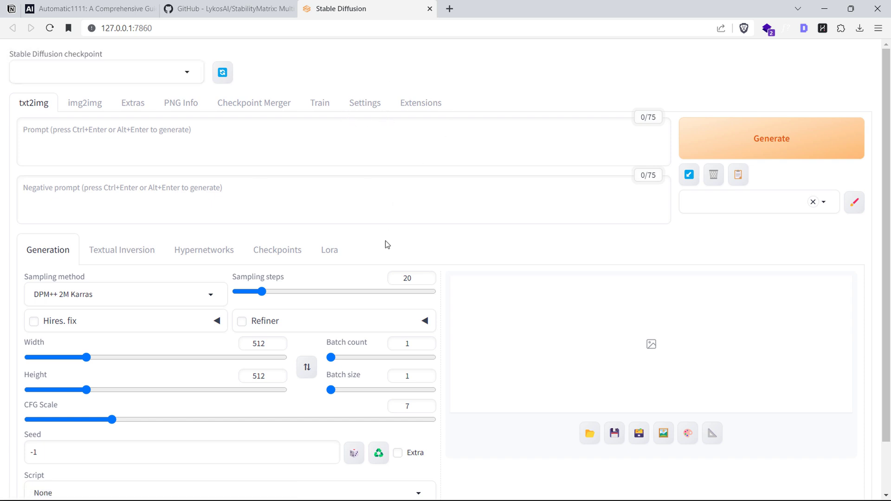
mouse_move(182, 78)
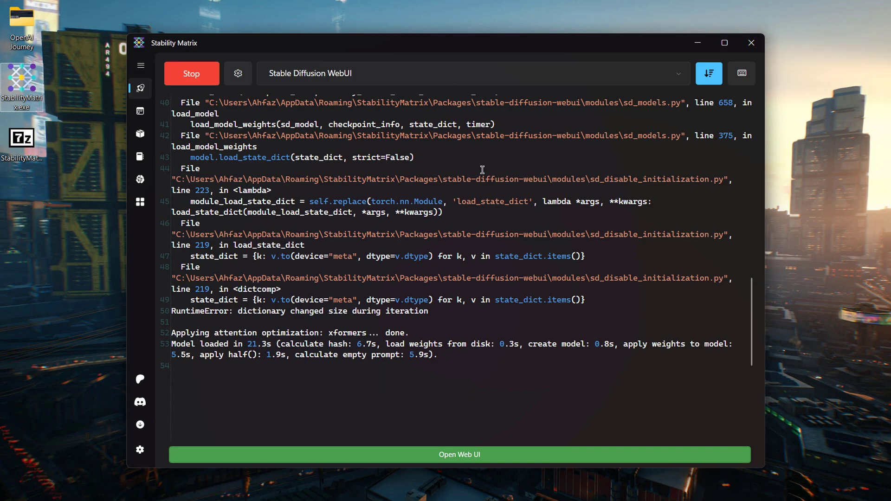
Step: View Inference, the installed package's options menu, and the v1-5-pruned-emaonly checkpoint list
left_click(139, 111)
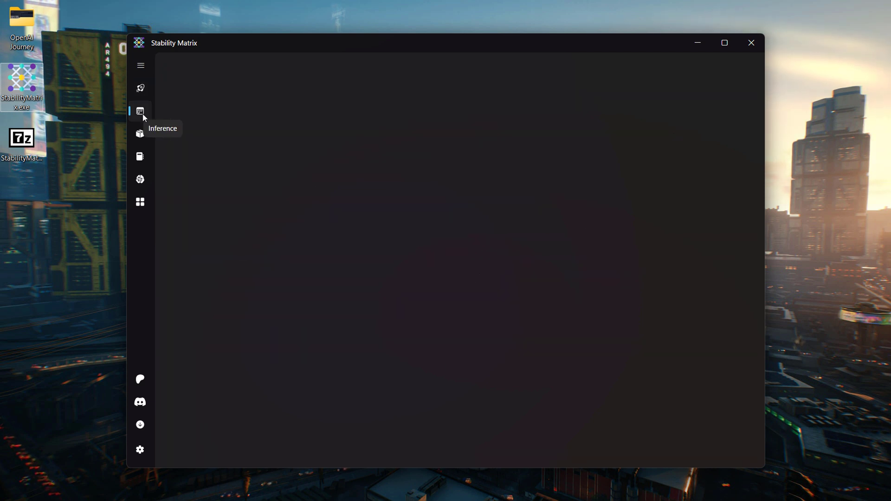
left_click(139, 112)
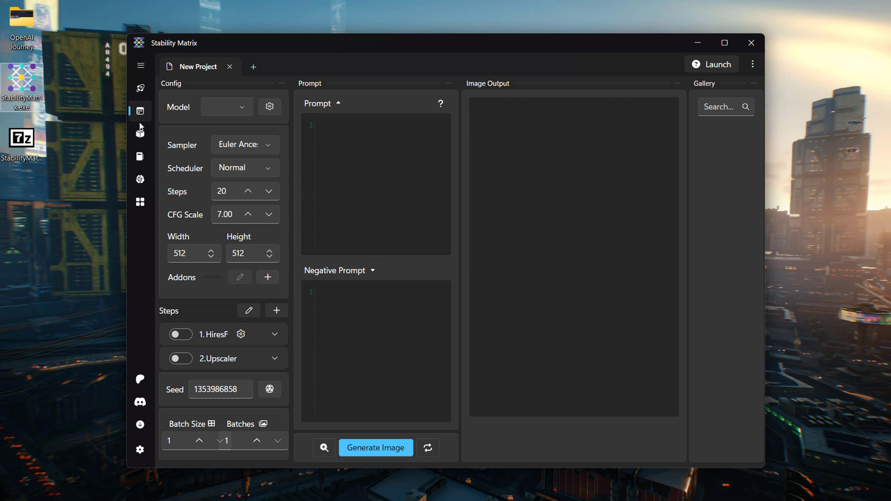
left_click(140, 134)
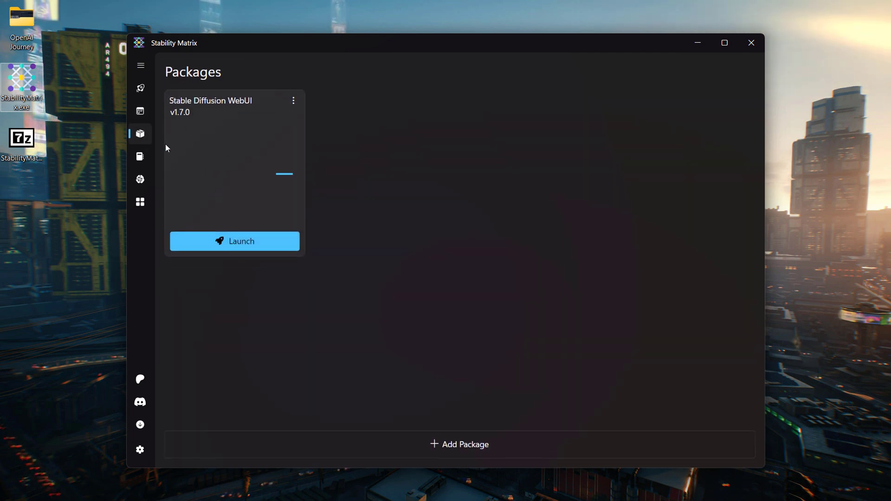
mouse_move(139, 88)
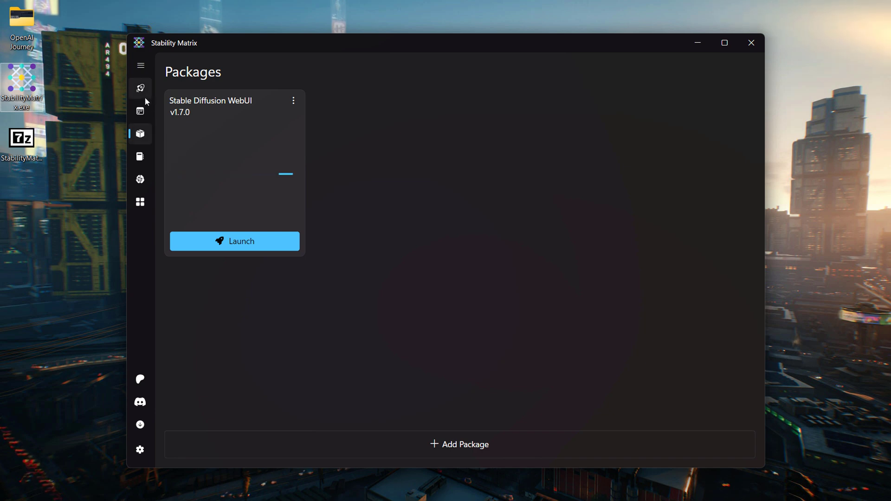
mouse_move(296, 106)
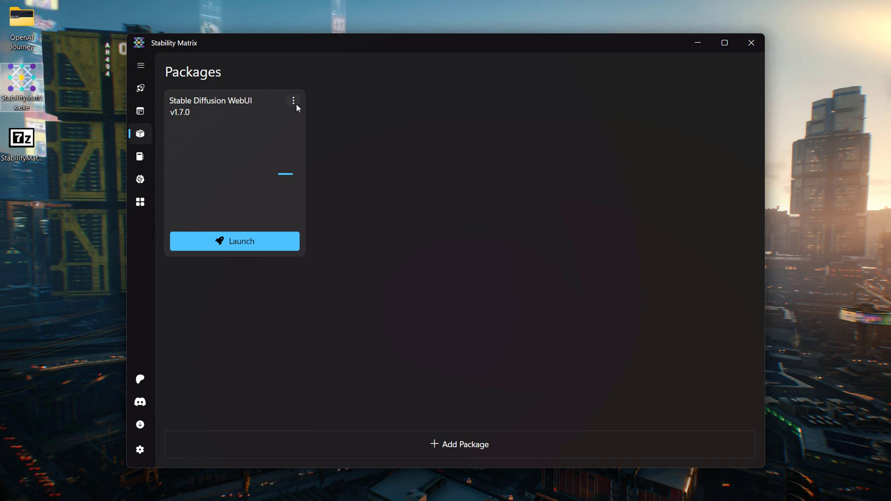
left_click(293, 101)
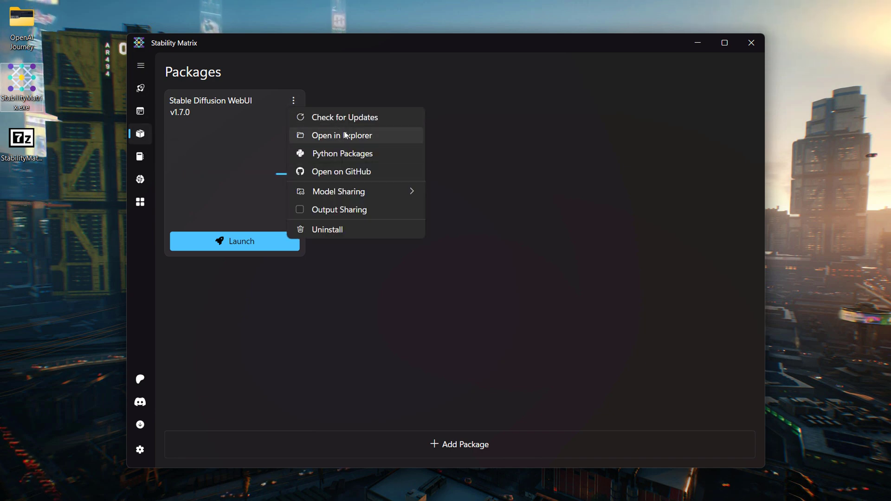
left_click(338, 191)
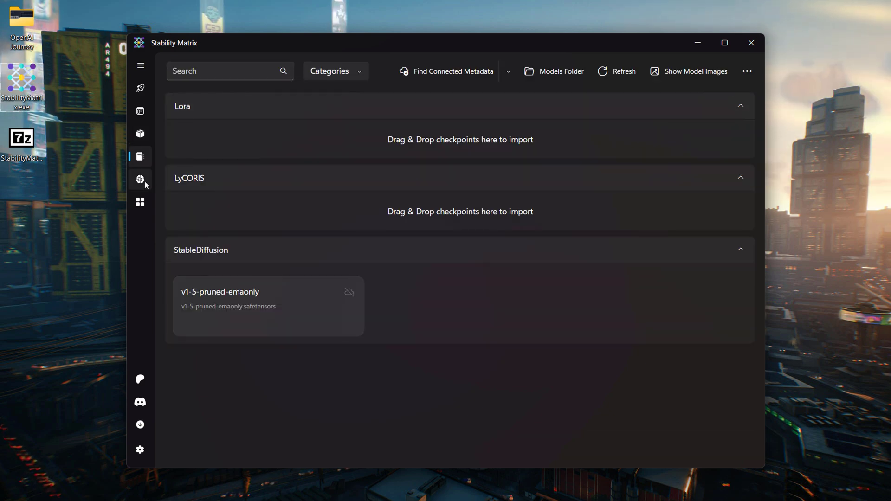
Step: Browse the Hugging Face model catalog, select all ControlNets models, and return to Launch
left_click(139, 180)
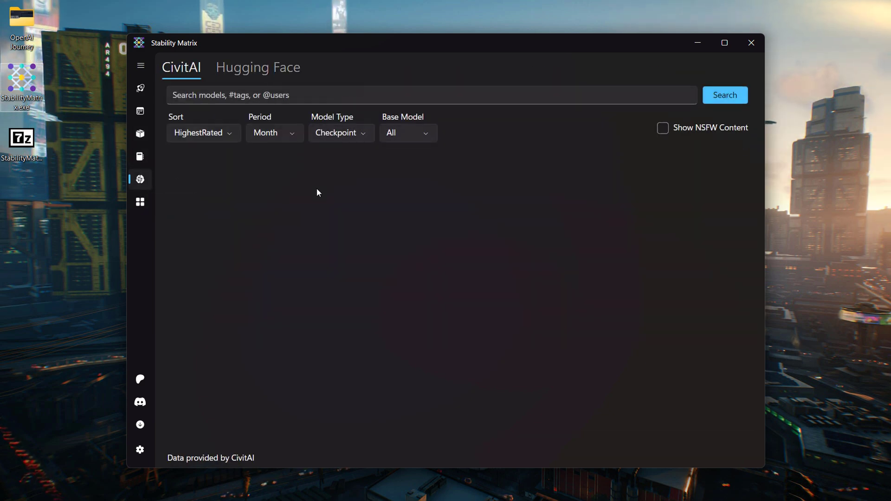
left_click(258, 66)
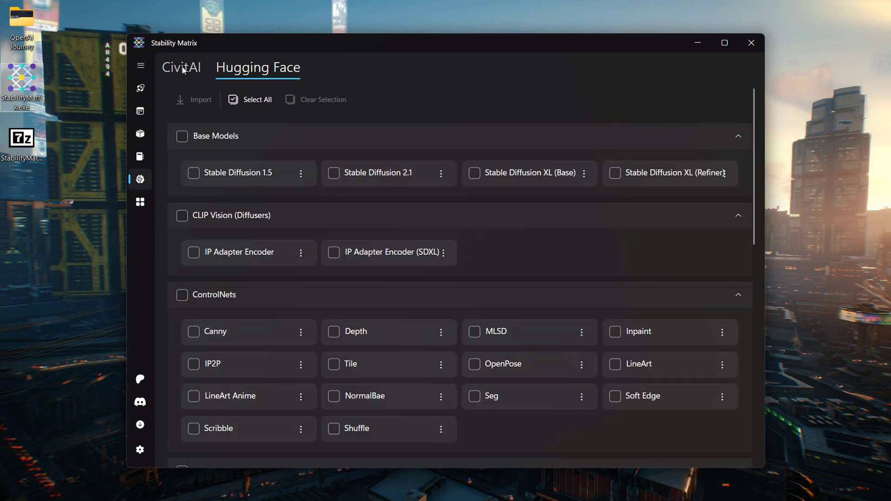
scroll("down", 3)
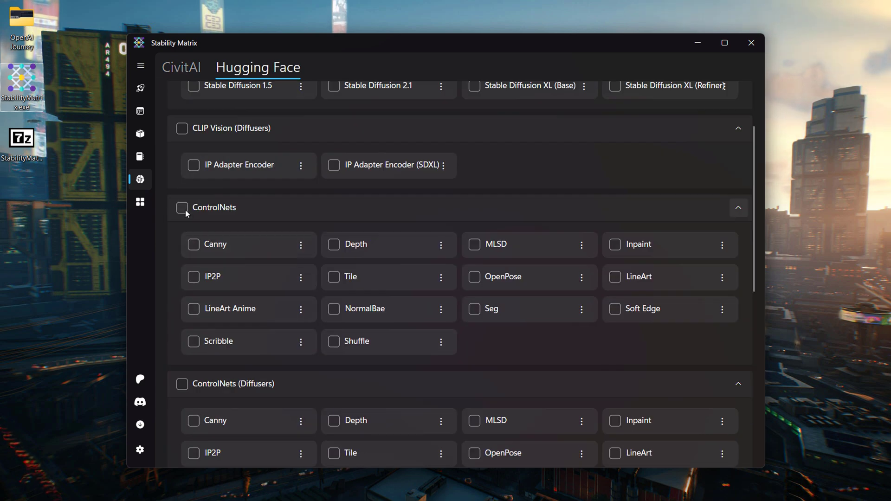
left_click(182, 207)
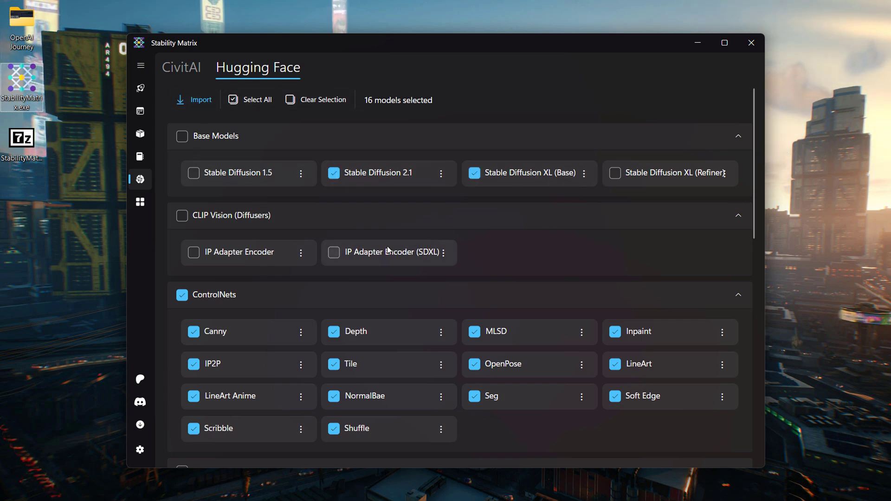
scroll("down", 3)
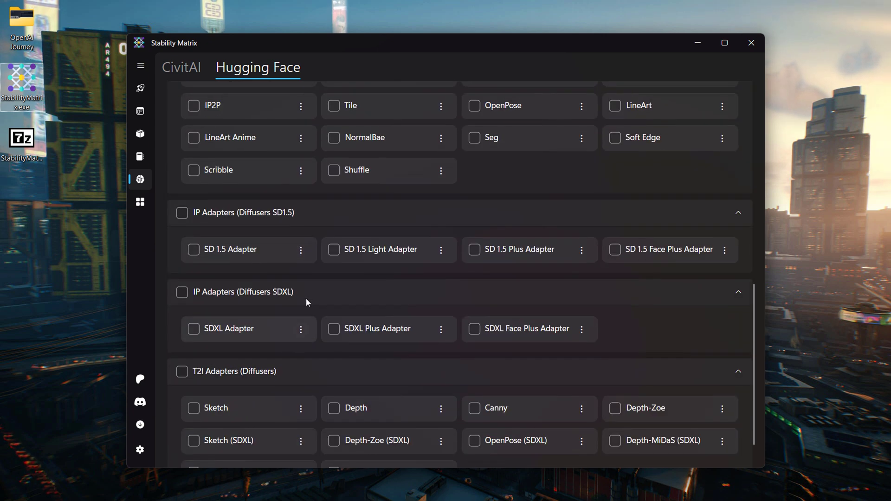
left_click(139, 88)
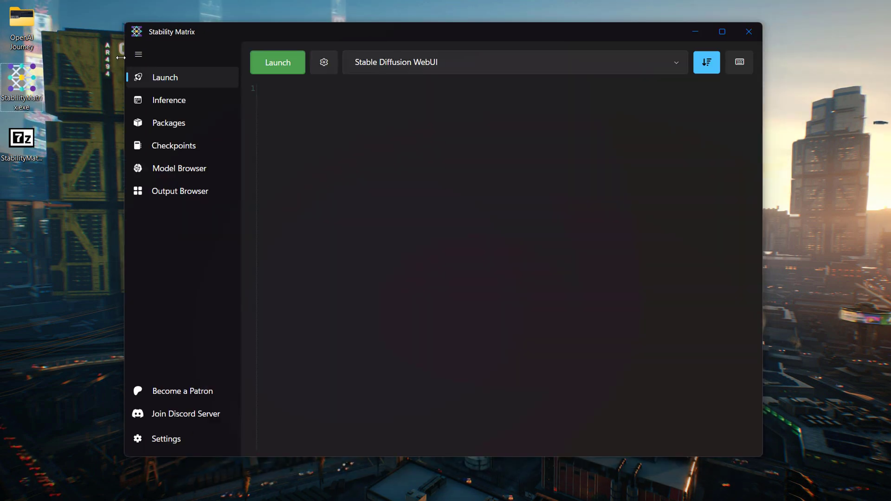
Step: Scroll through the WebUI's Launch Options and save them
left_click(324, 62)
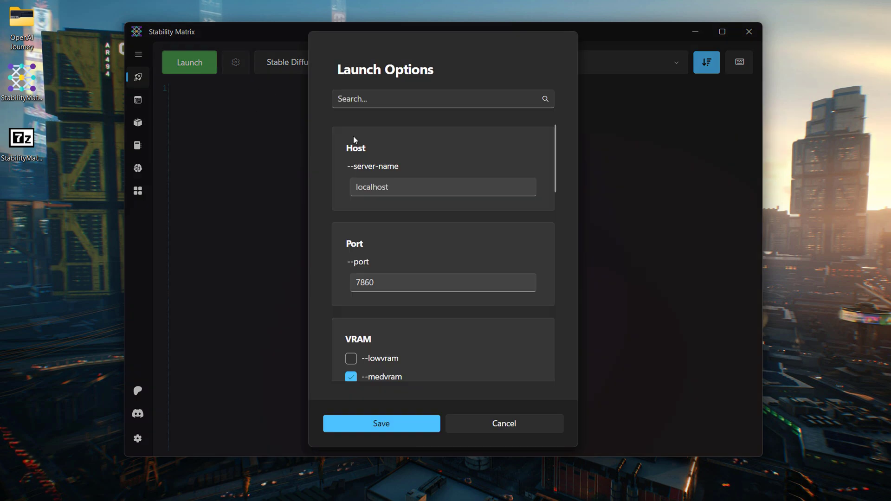
scroll("down", 3)
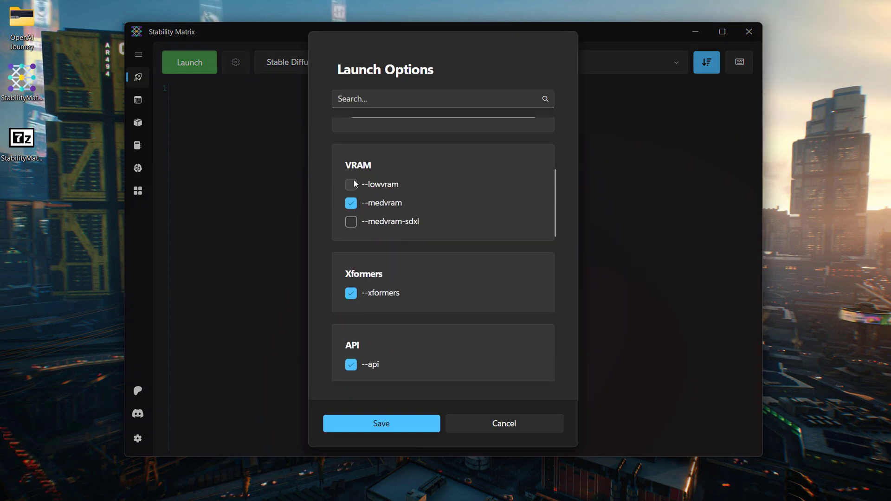
scroll("down", 3)
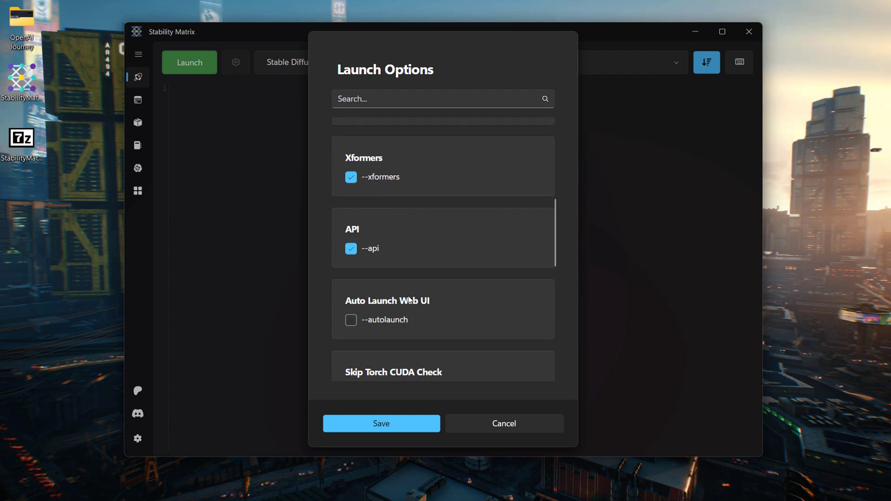
scroll("down", 3)
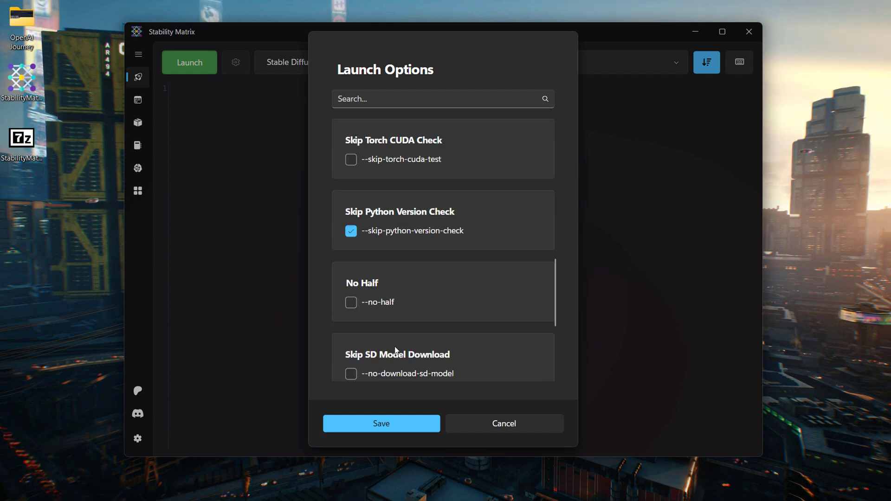
scroll("down", 3)
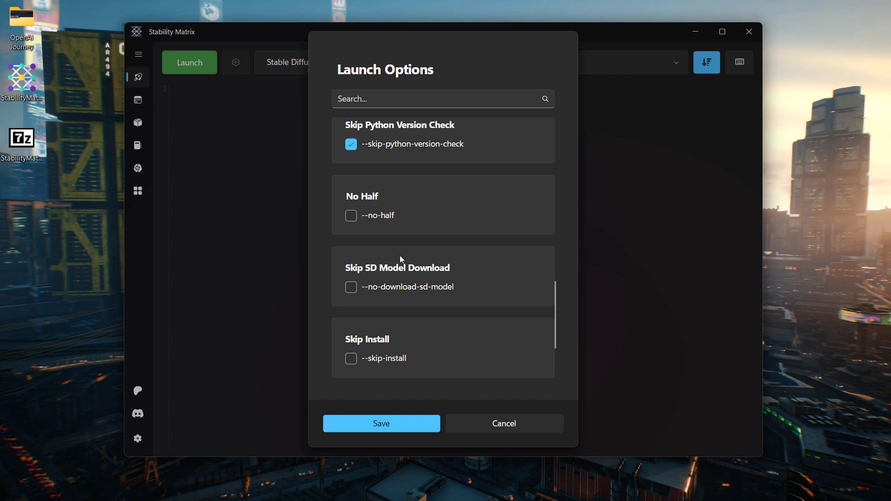
left_click(382, 423)
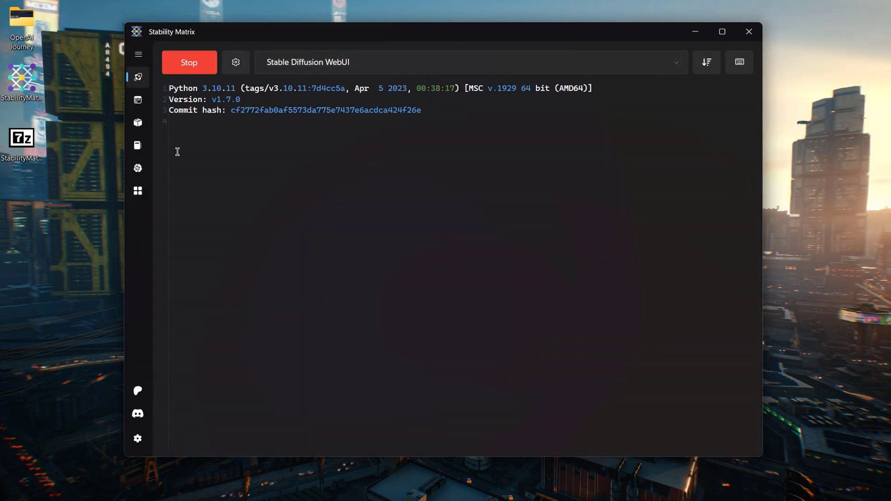